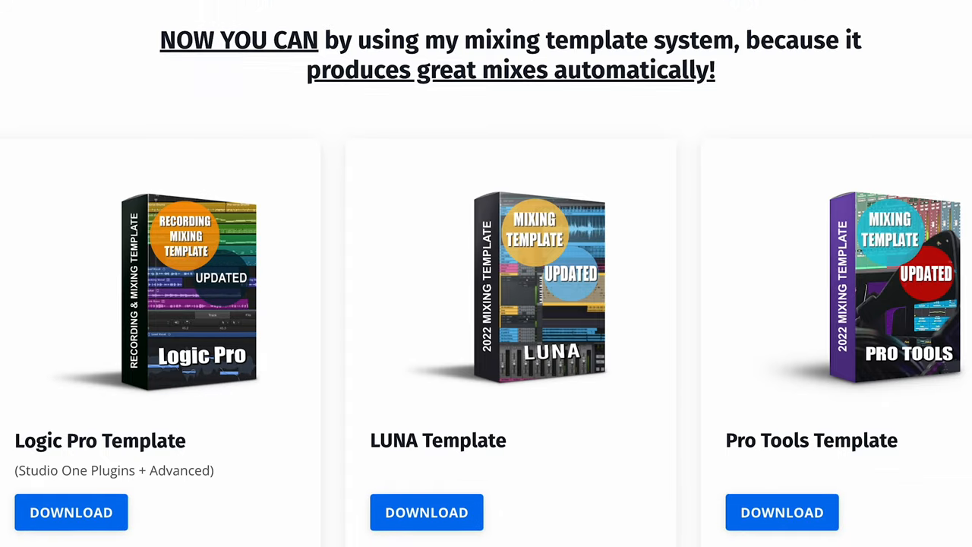
pyautogui.scroll(-3)
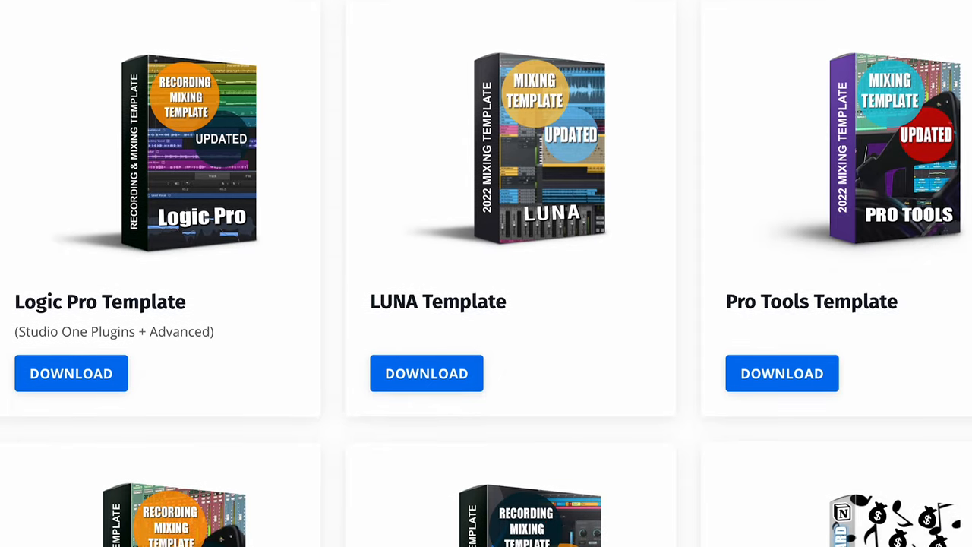
pyautogui.scroll(-3)
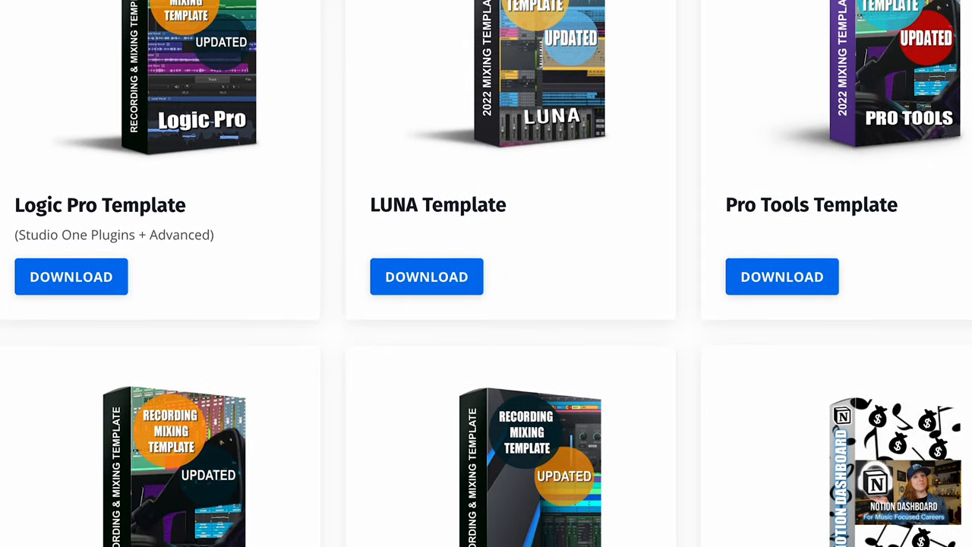
pyautogui.scroll(-3)
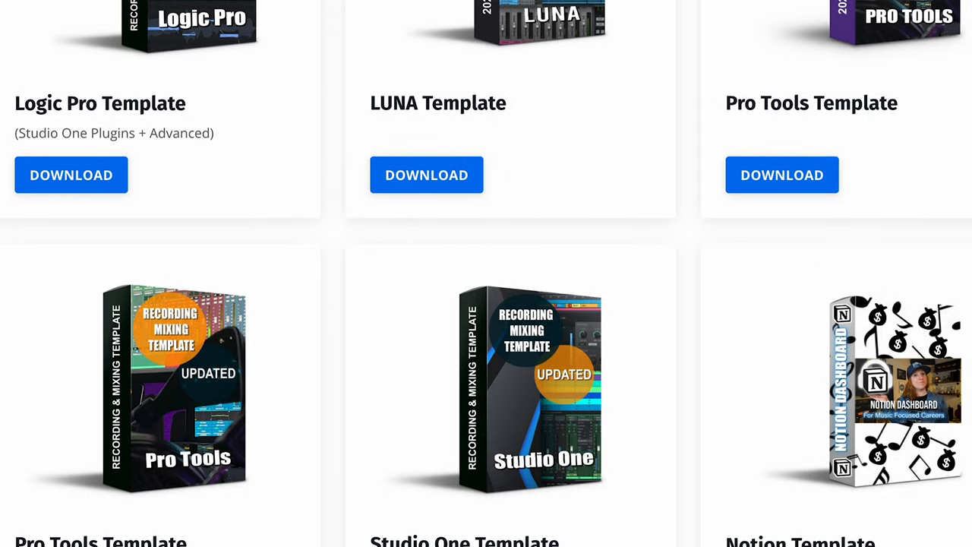
pyautogui.scroll(-3)
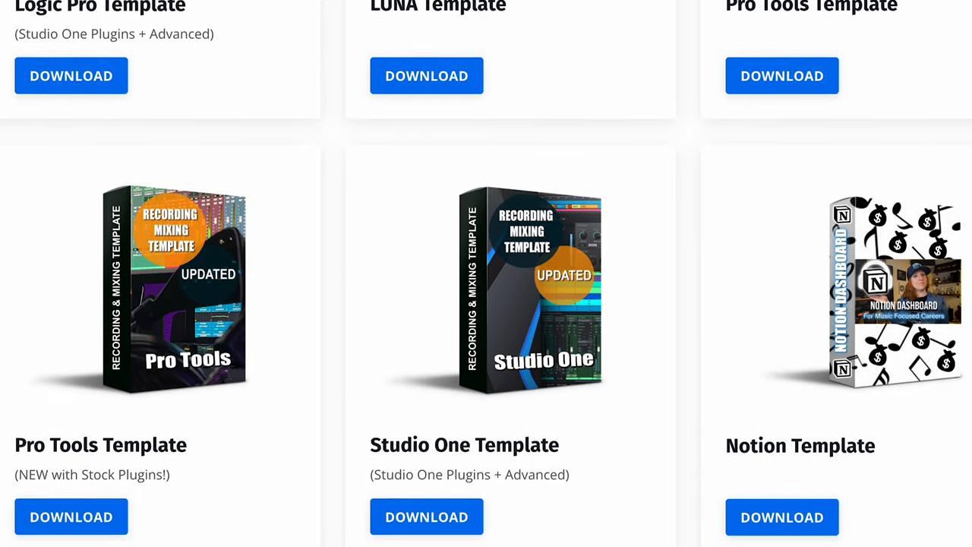
pyautogui.scroll(-3)
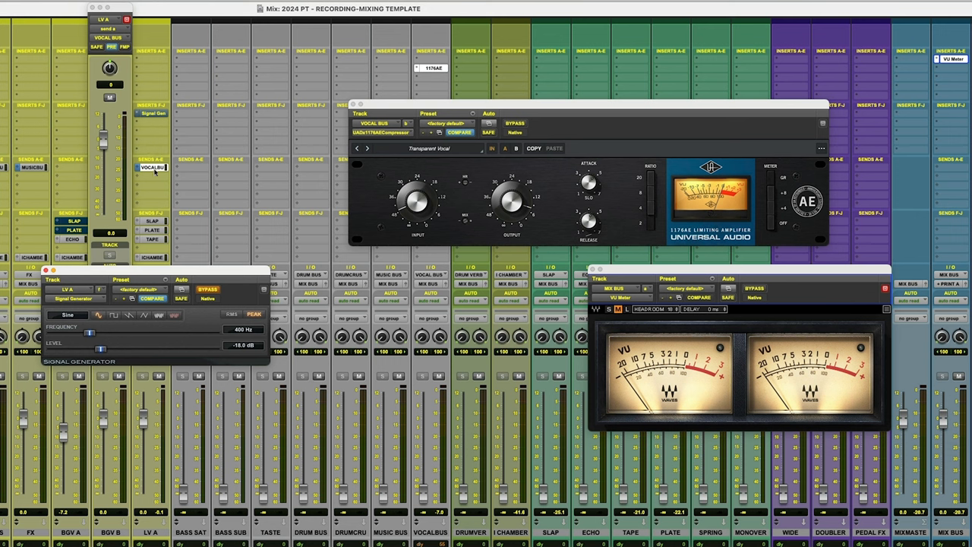
pyautogui.moveTo(153, 167)
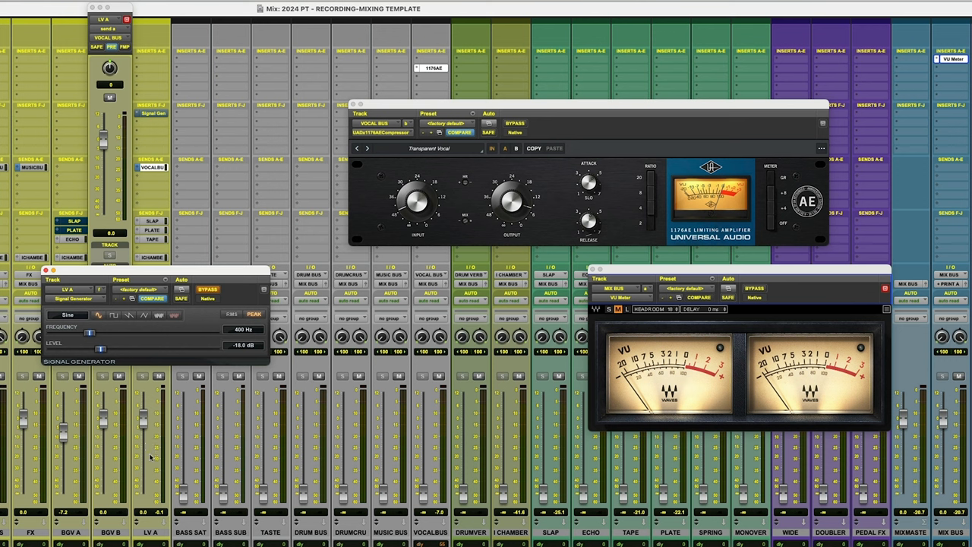
pyautogui.moveTo(307, 86)
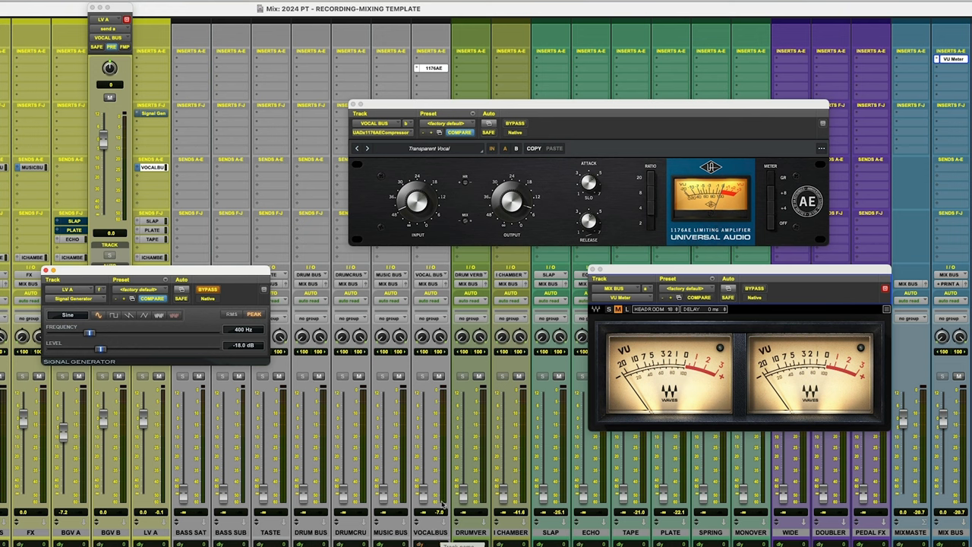
pyautogui.moveTo(520, 113)
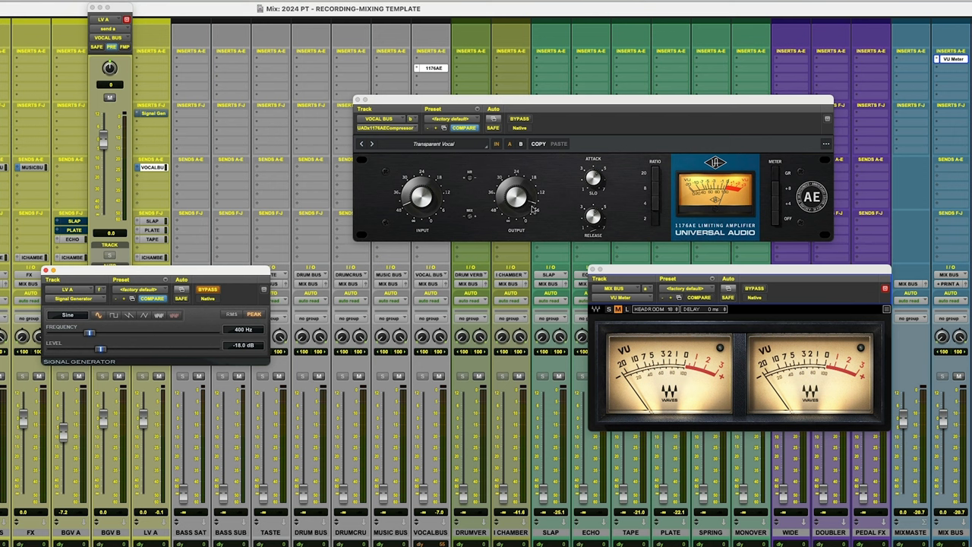
pyautogui.moveTo(483, 199)
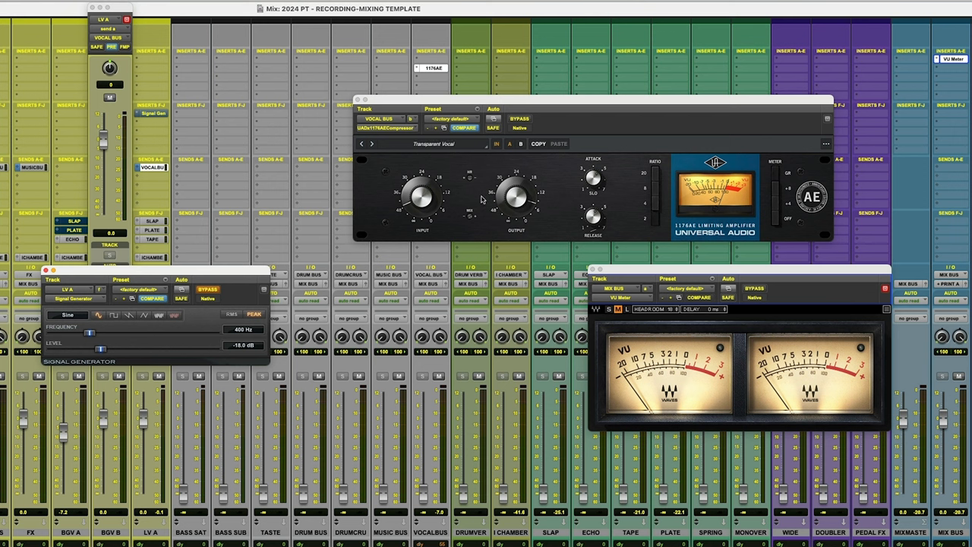
pyautogui.moveTo(571, 209)
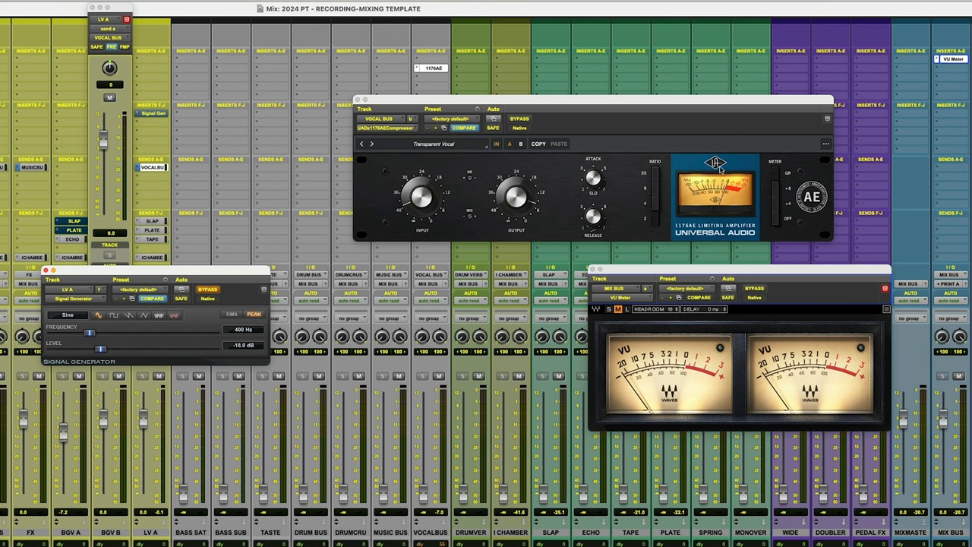
pyautogui.moveTo(571, 202)
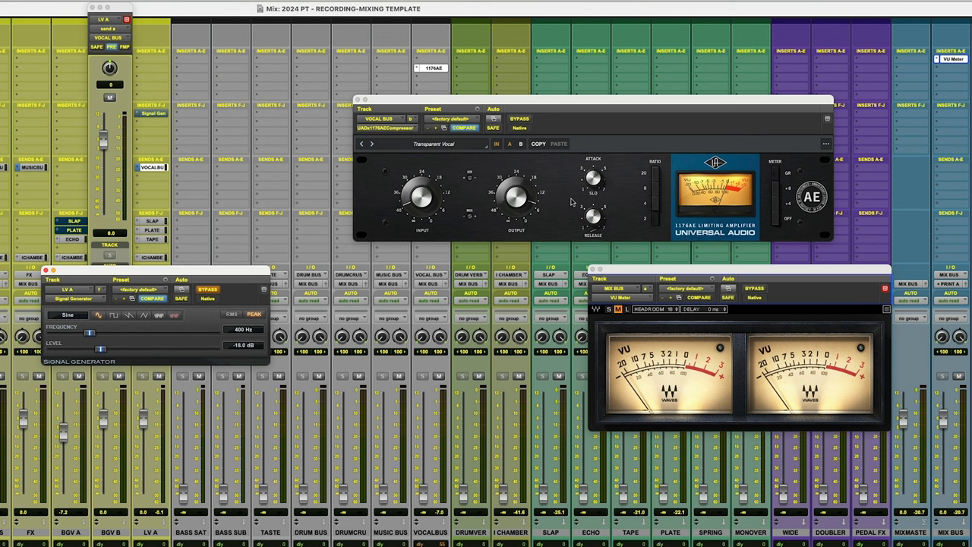
pyautogui.moveTo(565, 198)
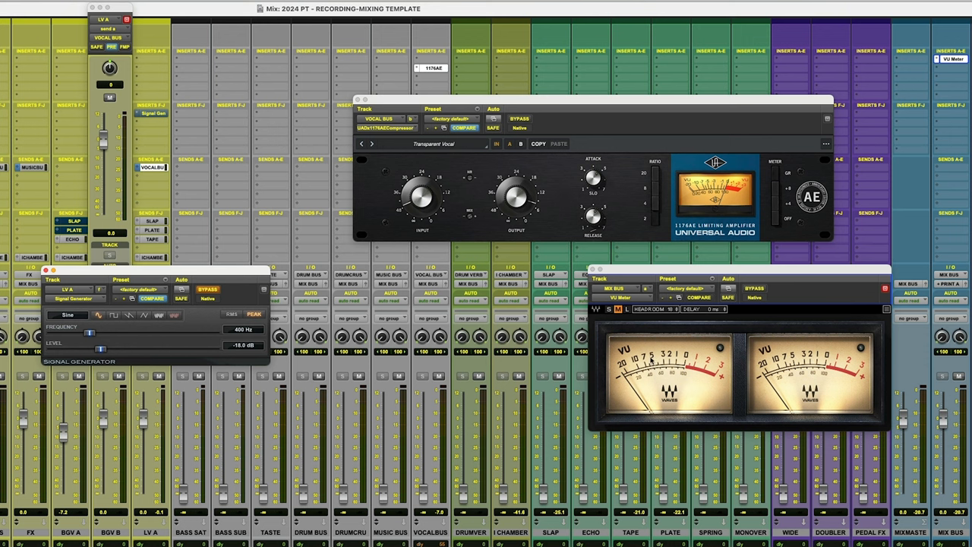
pyautogui.moveTo(747, 364)
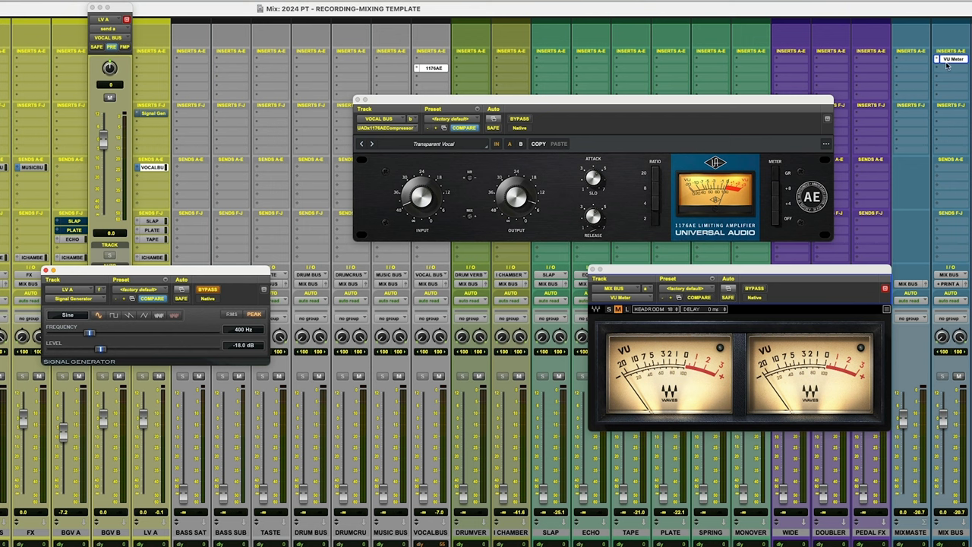
pyautogui.moveTo(954, 57)
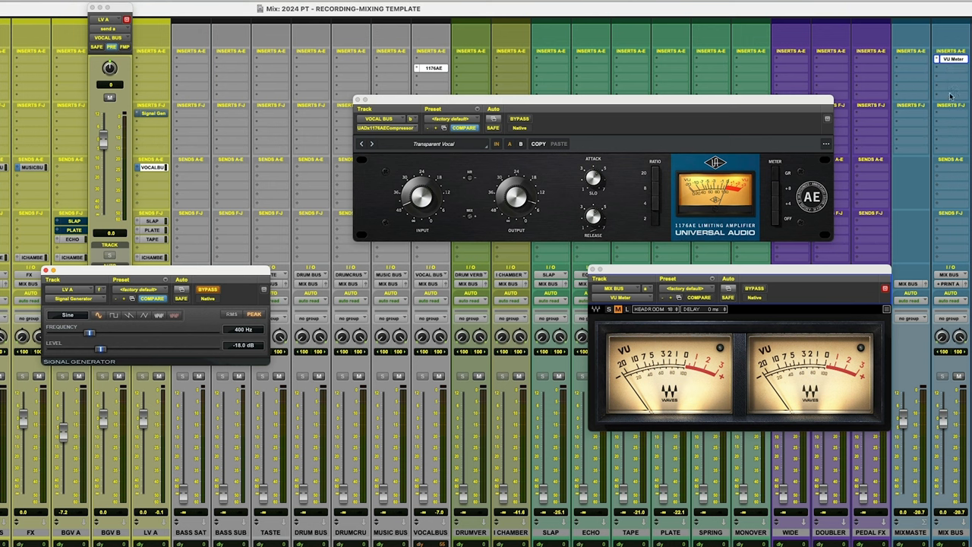
pyautogui.moveTo(948, 66)
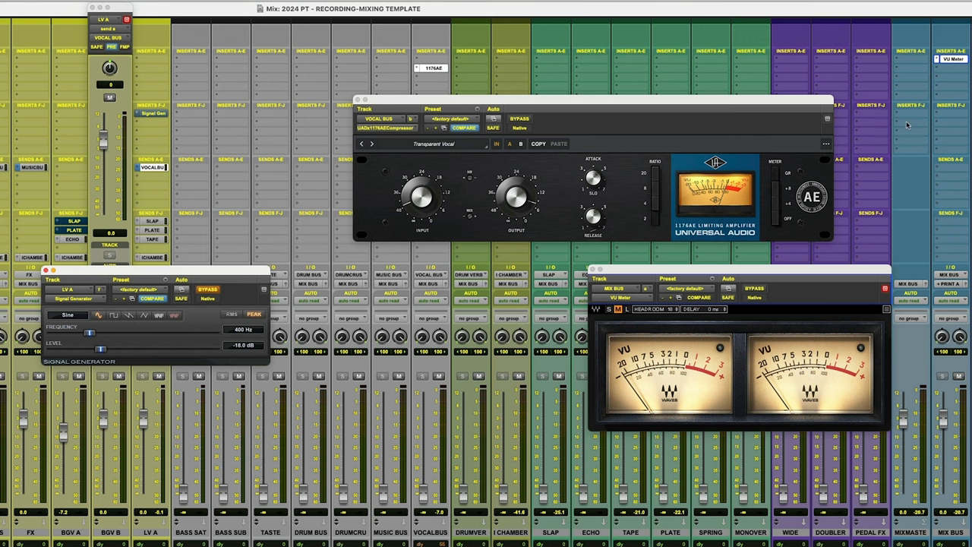
pyautogui.moveTo(961, 48)
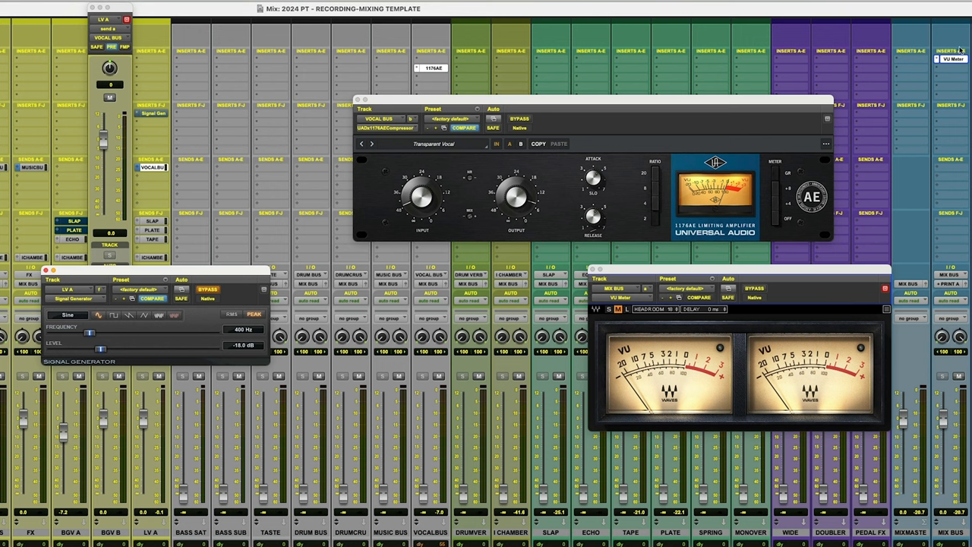
pyautogui.moveTo(948, 62)
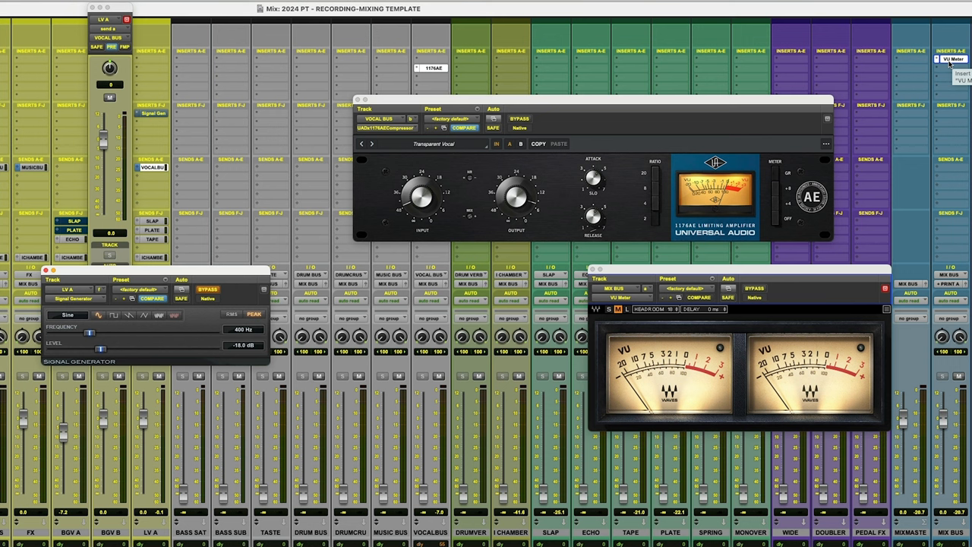
pyautogui.moveTo(212, 280)
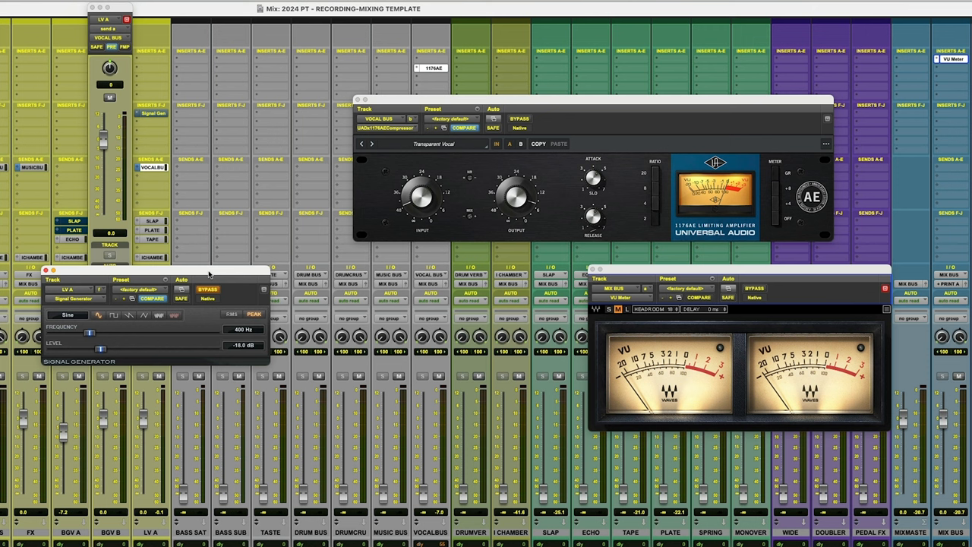
pyautogui.moveTo(194, 276)
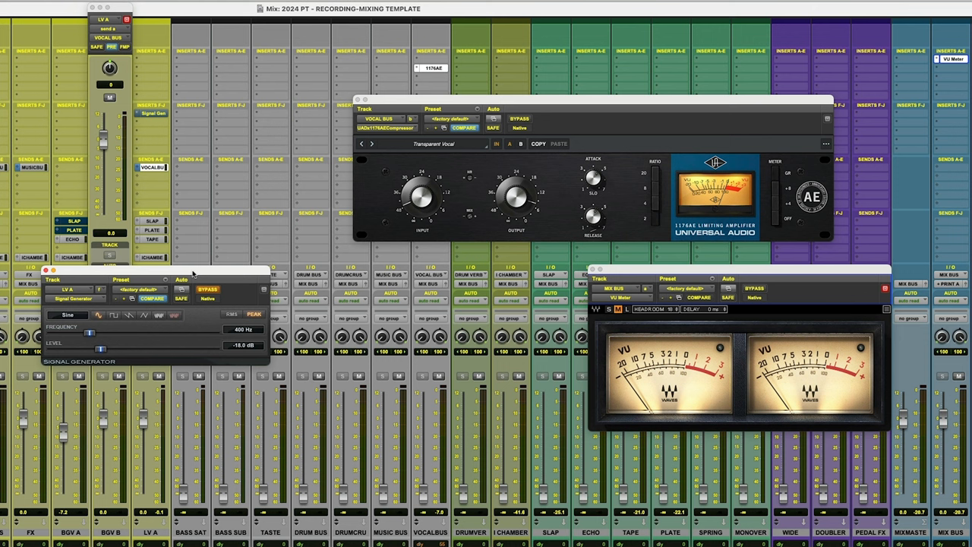
pyautogui.moveTo(192, 274)
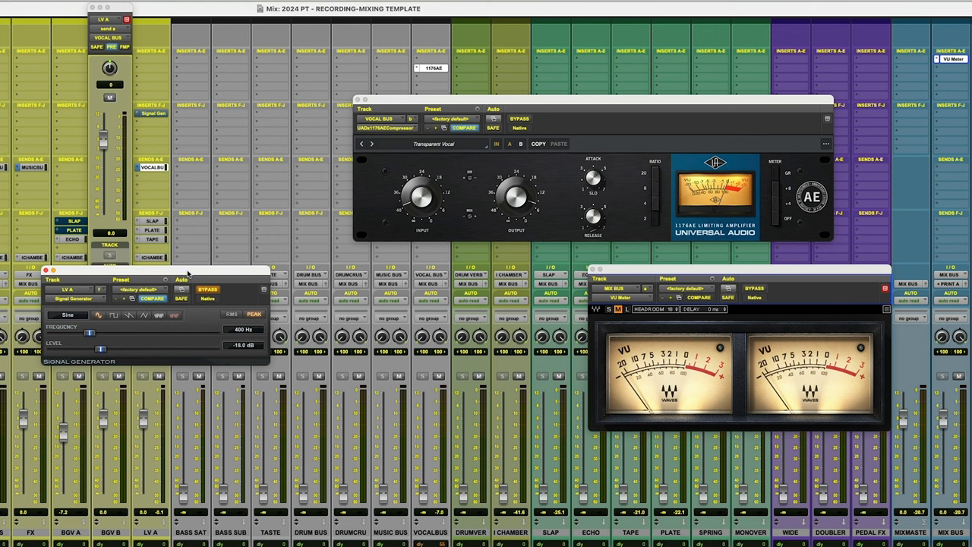
pyautogui.moveTo(188, 306)
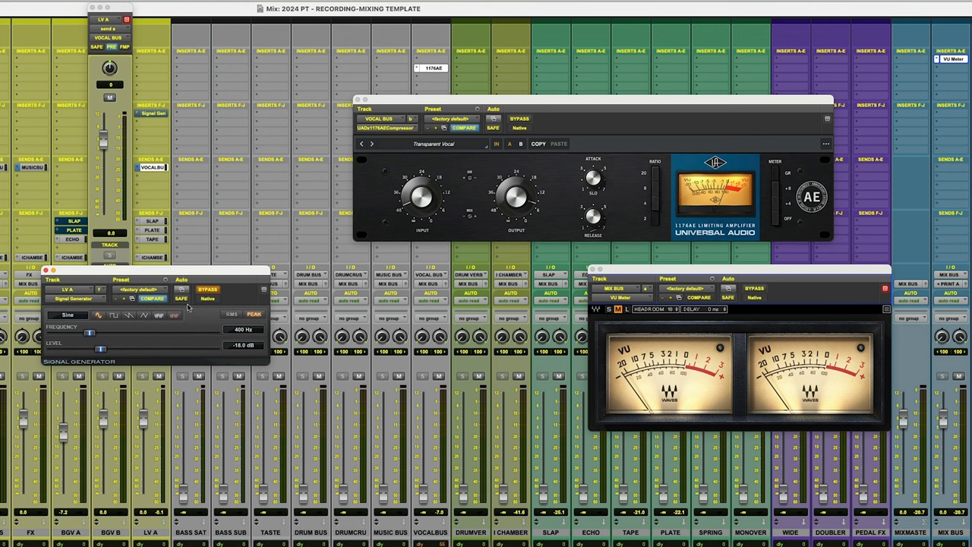
pyautogui.moveTo(206, 302)
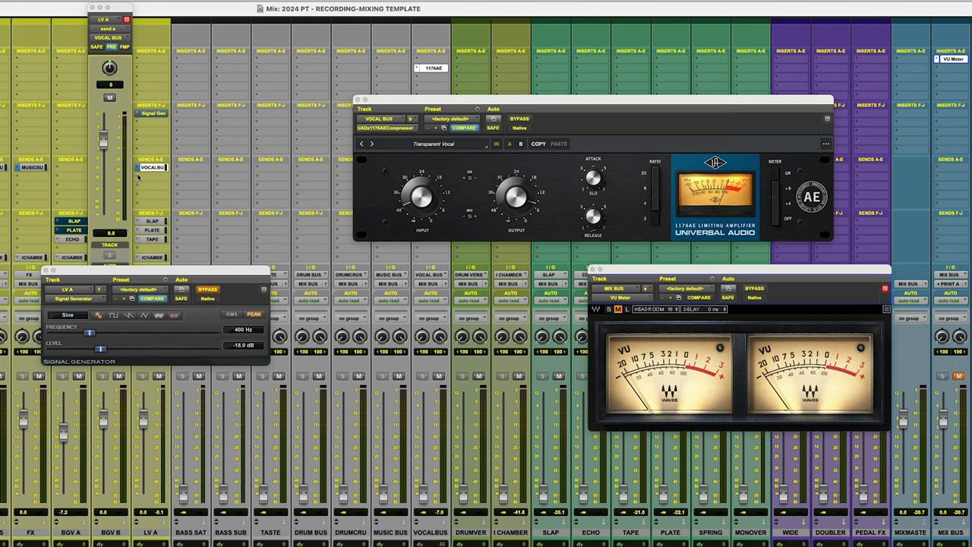
pyautogui.moveTo(152, 167)
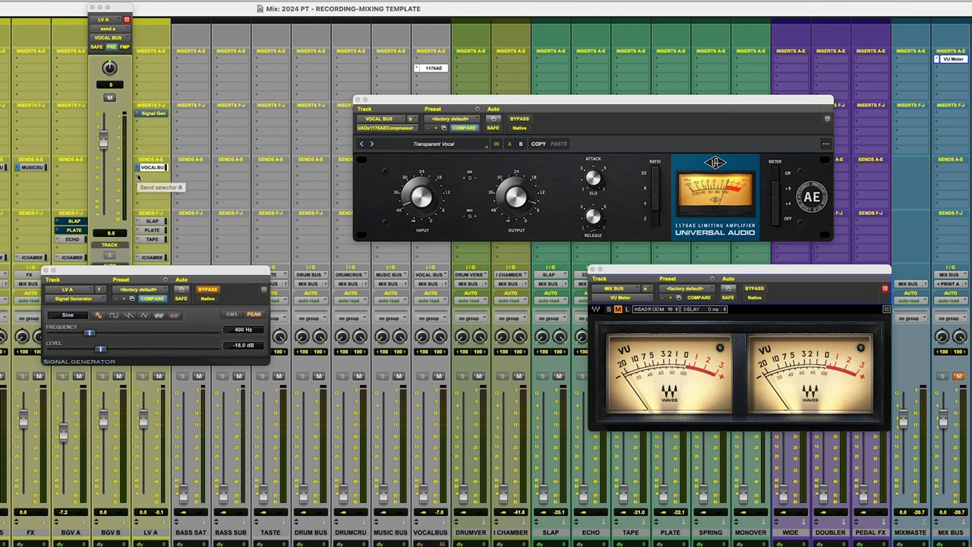
pyautogui.moveTo(431, 147)
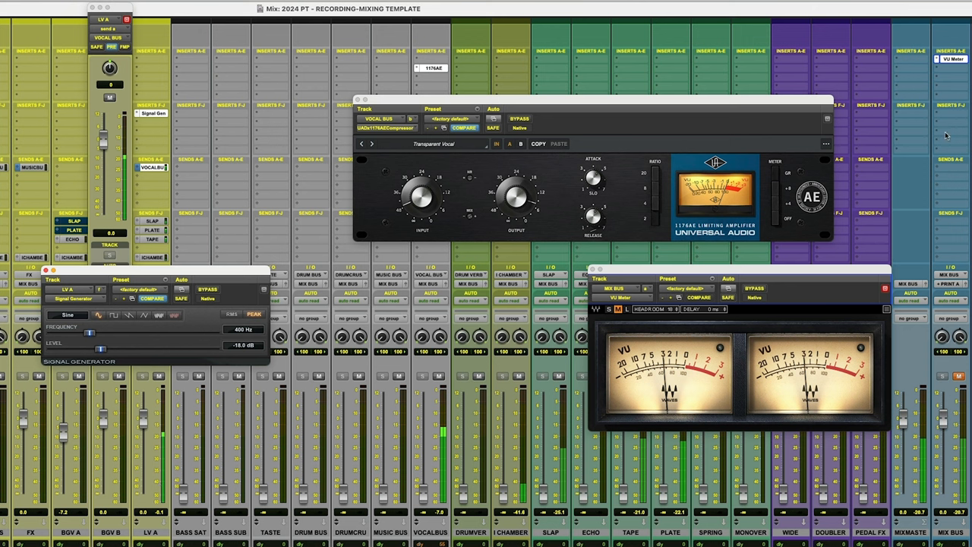
pyautogui.moveTo(950, 446)
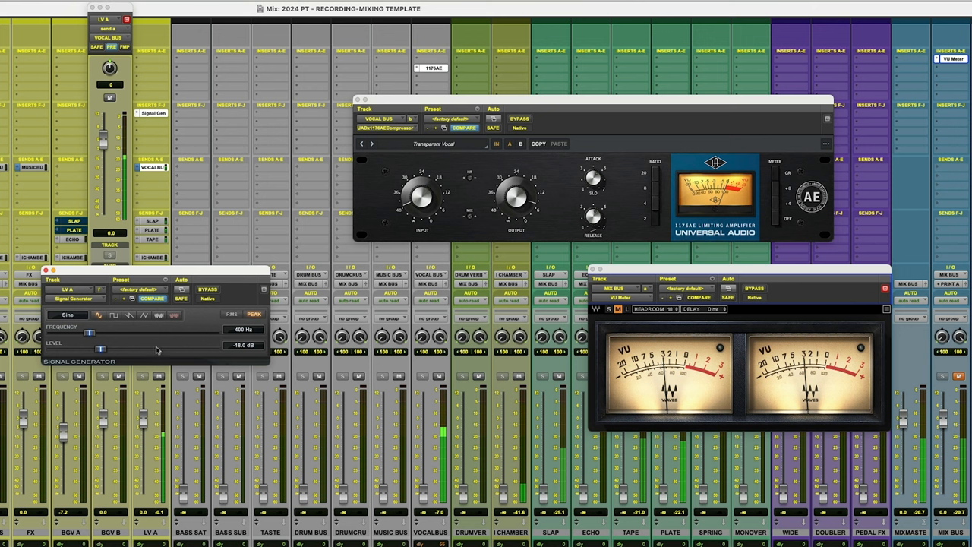
pyautogui.moveTo(696, 359)
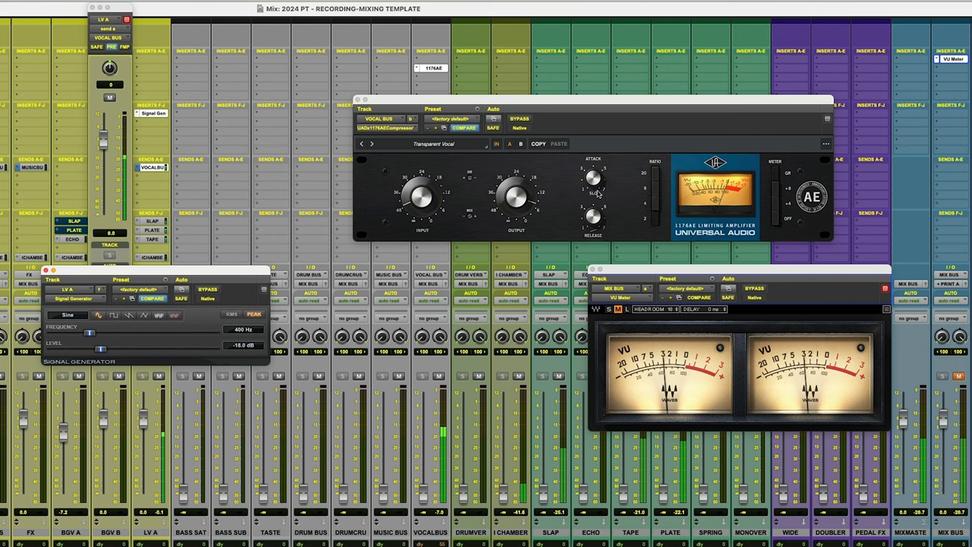
pyautogui.moveTo(629, 202)
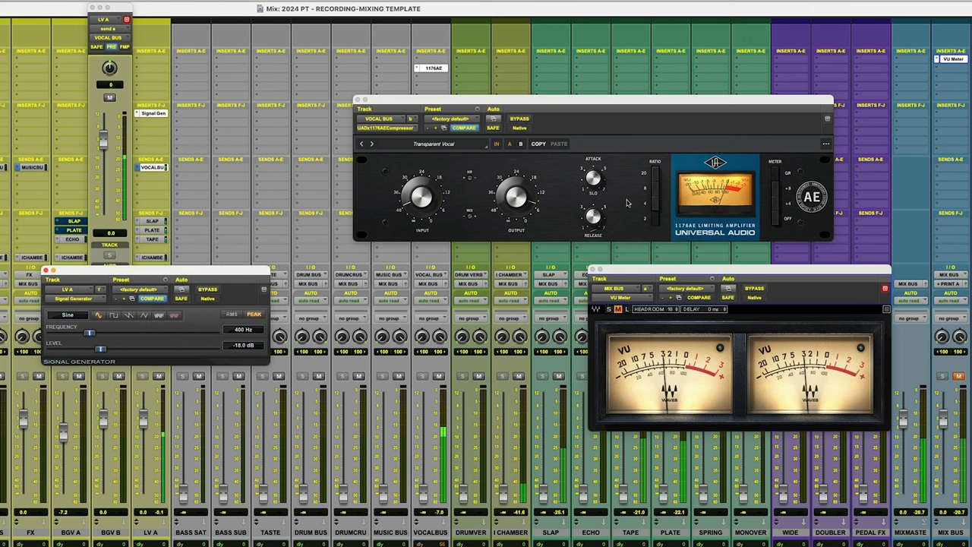
pyautogui.moveTo(731, 185)
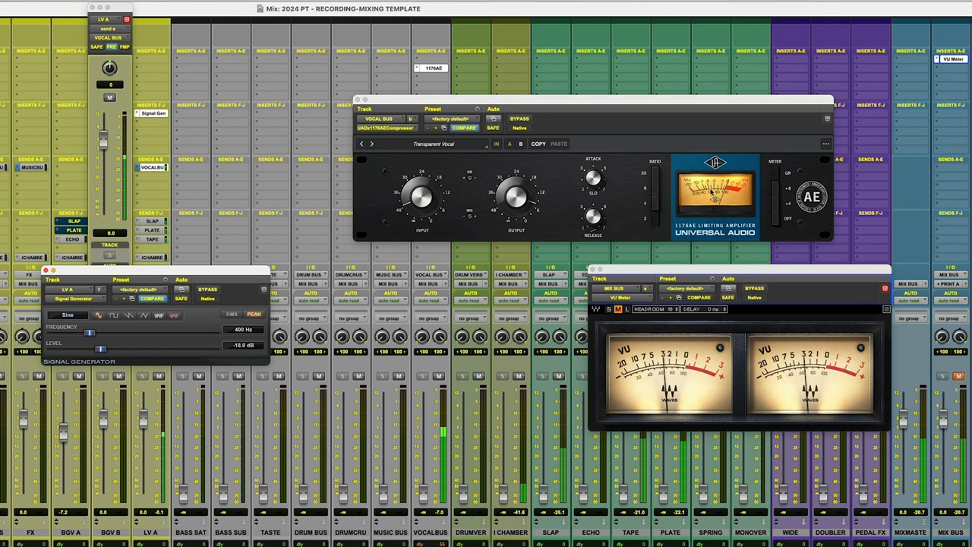
pyautogui.moveTo(312, 200)
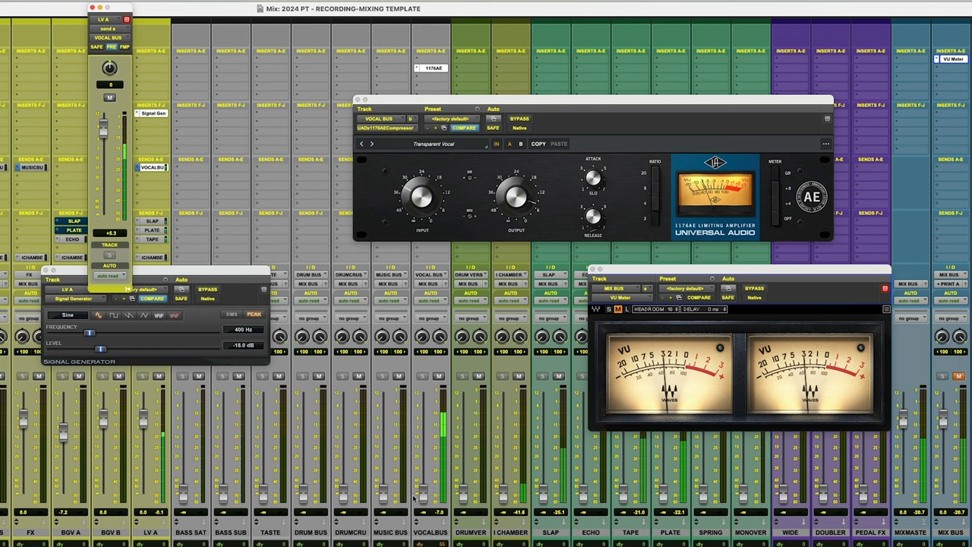
pyautogui.moveTo(693, 383)
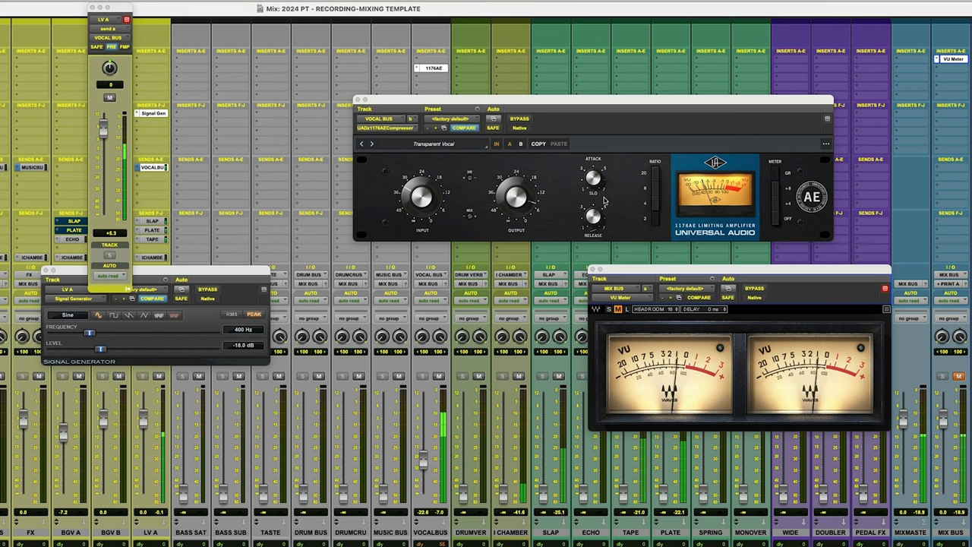
pyautogui.moveTo(708, 194)
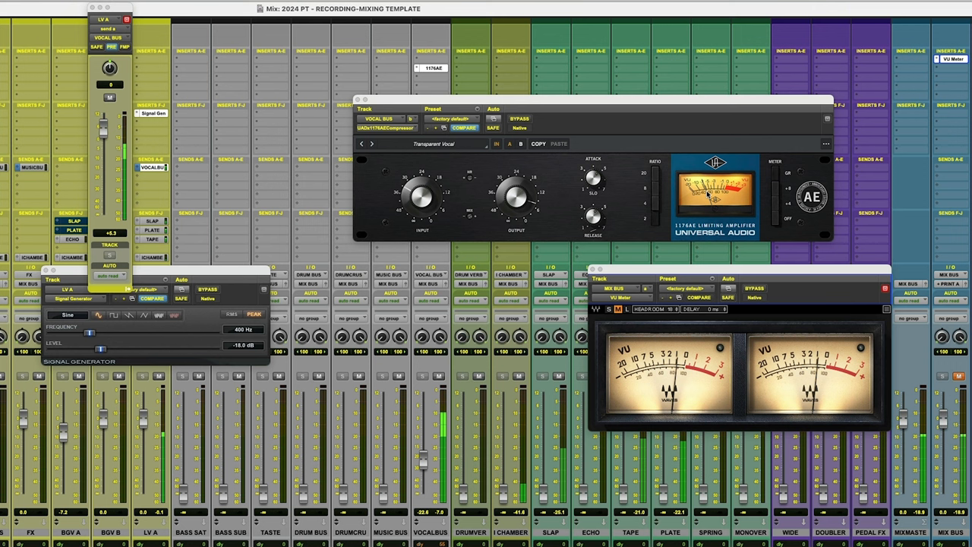
pyautogui.moveTo(386, 310)
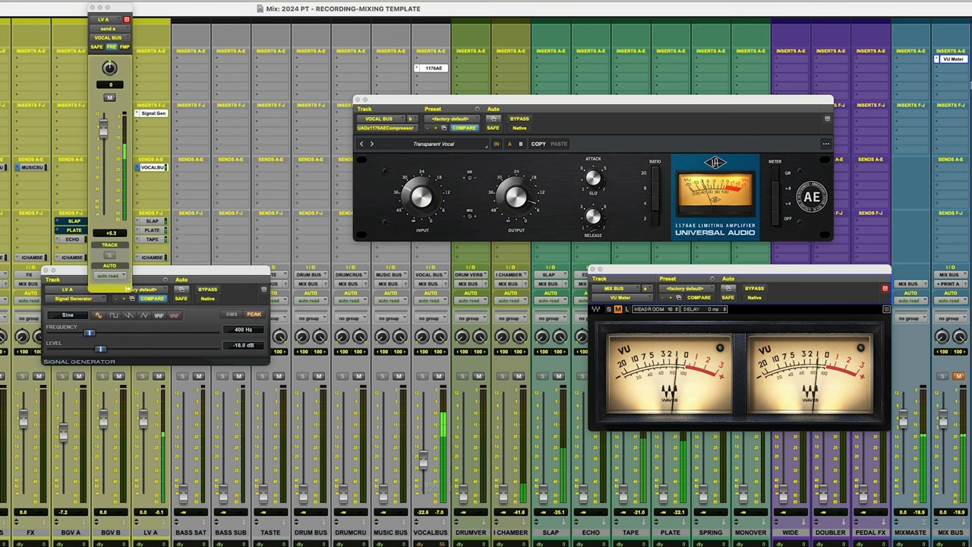
pyautogui.moveTo(948, 231)
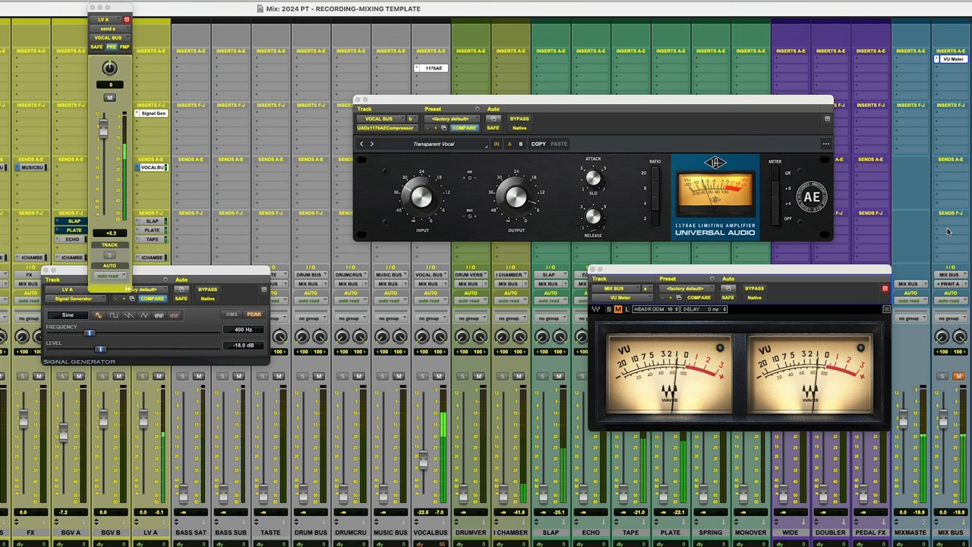